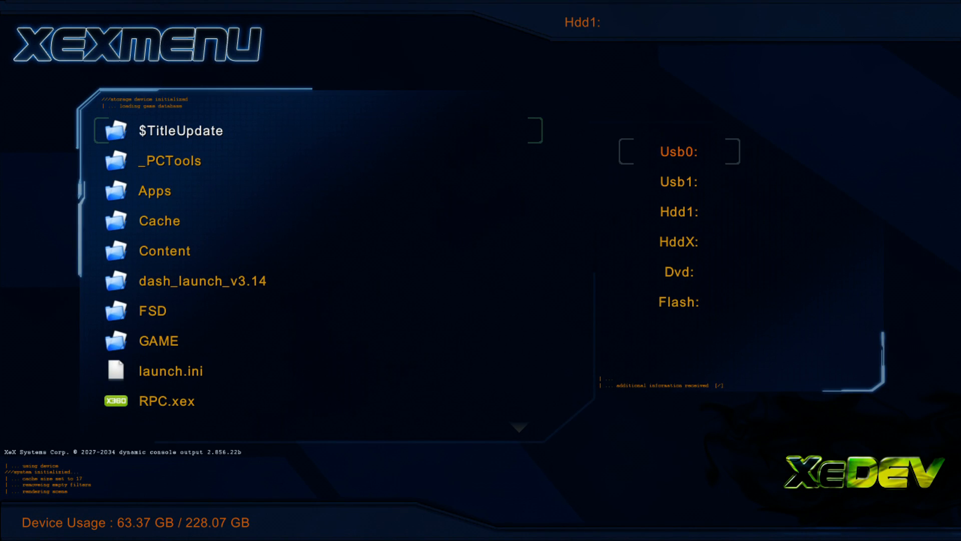
- Paste the copied Usb0:\nerd\ide.dir over Hdd1:\GAME\BULLY\Bully Scholarship Ed.\Objects
click(678, 151)
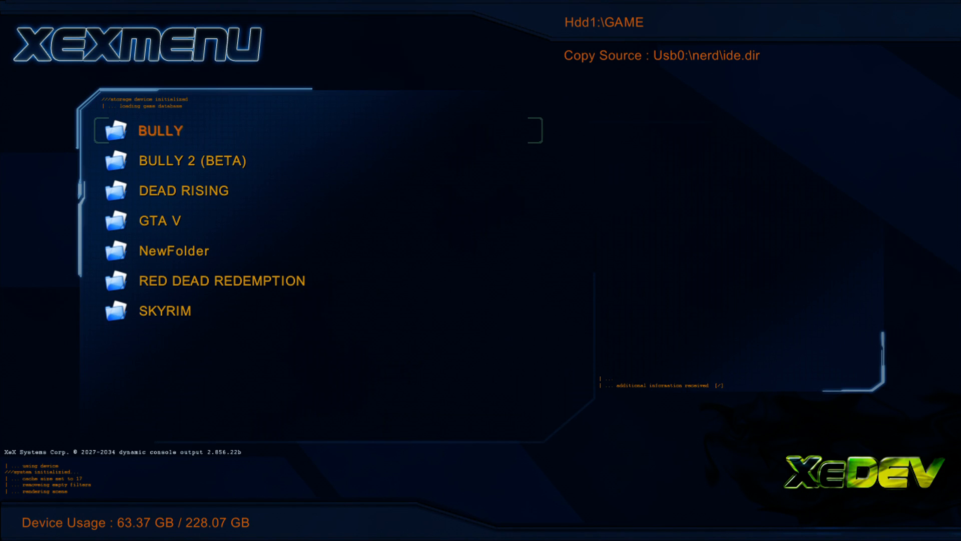
double_click(160, 130)
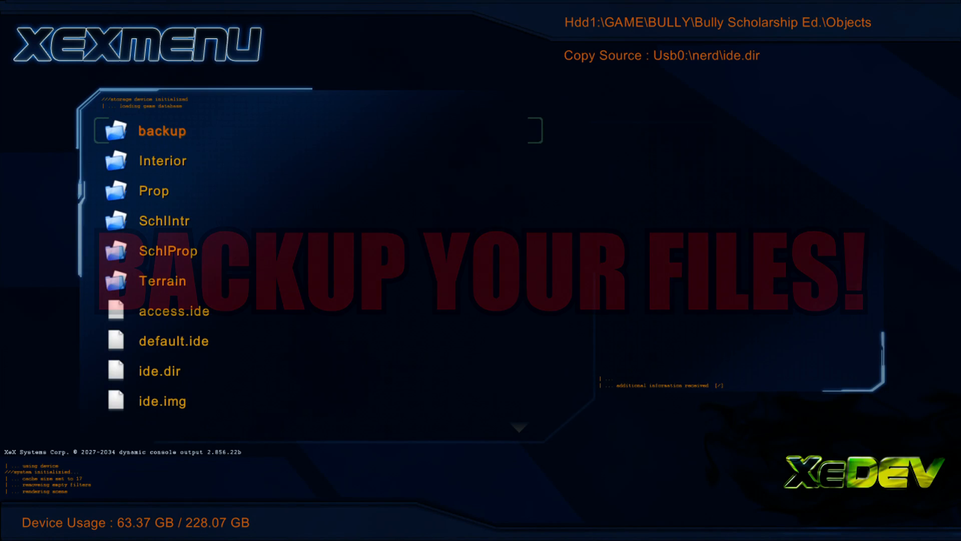
click(677, 181)
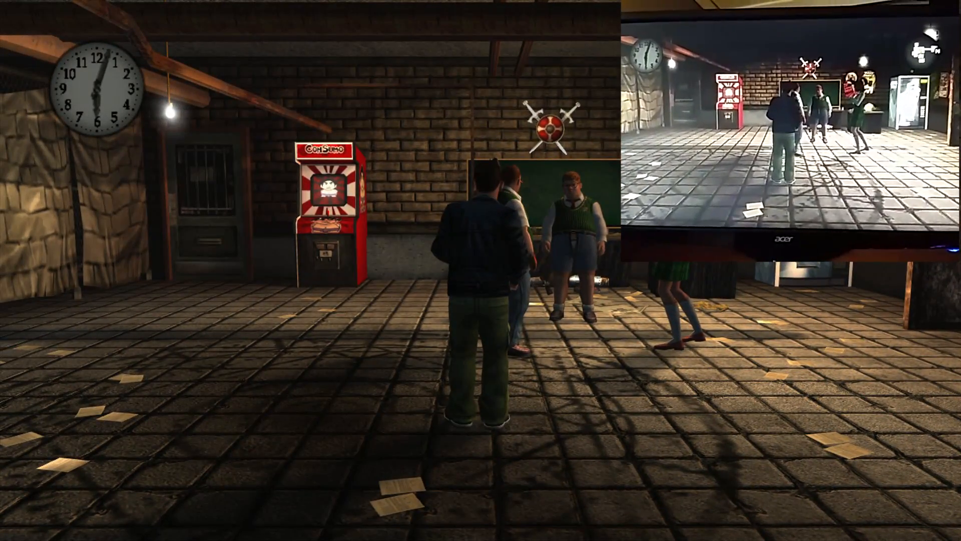
- Pause Bully to the Game Paused menu and move down toward Load
key(Escape)
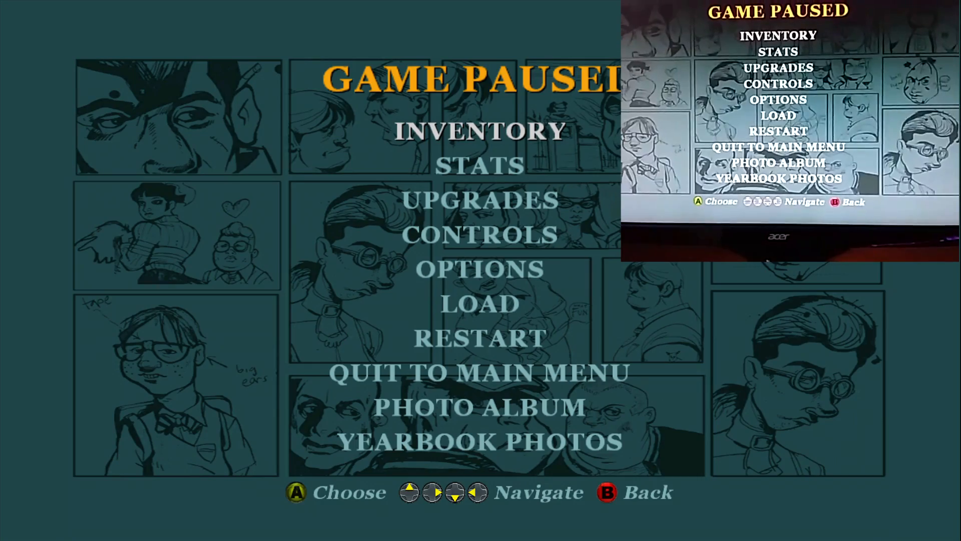
key(down)
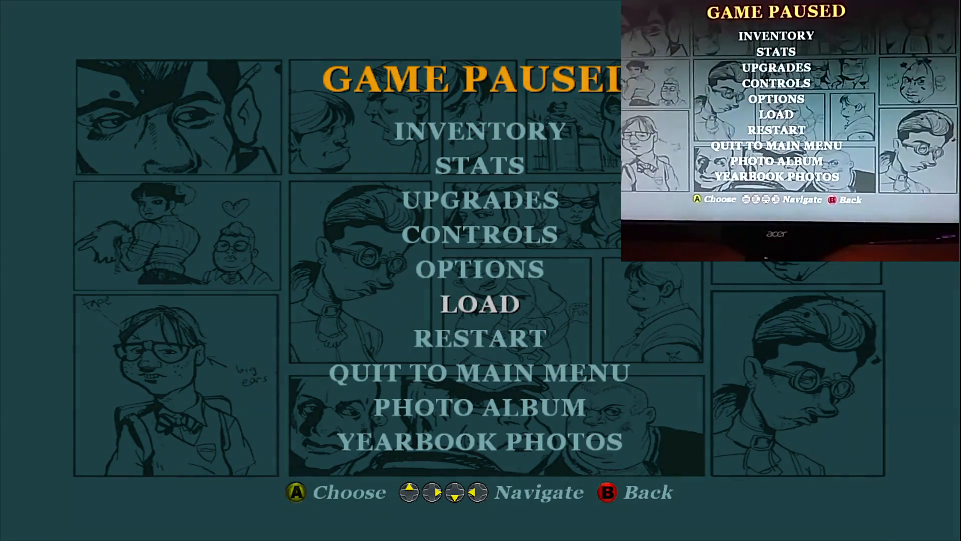